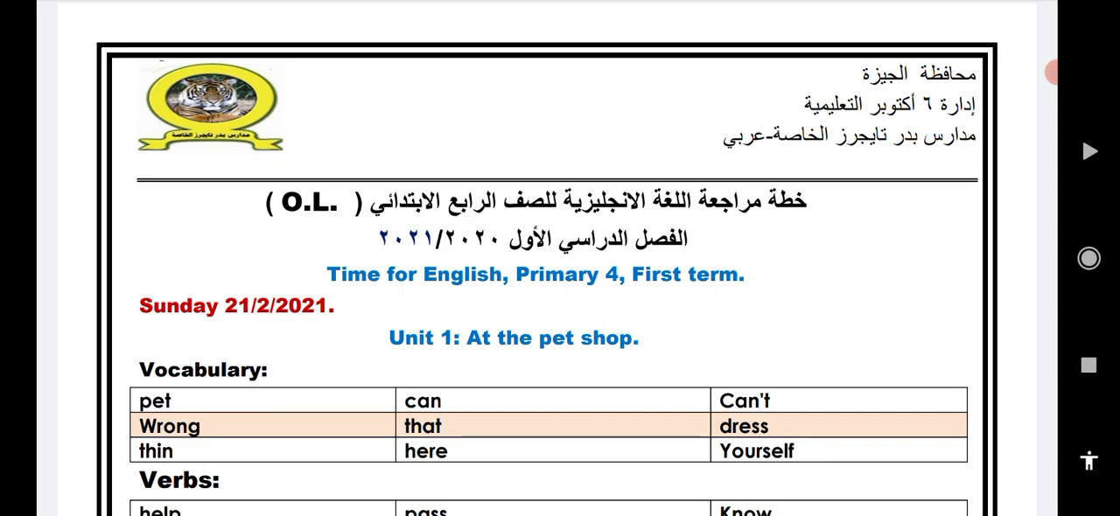
scroll("down", 3)
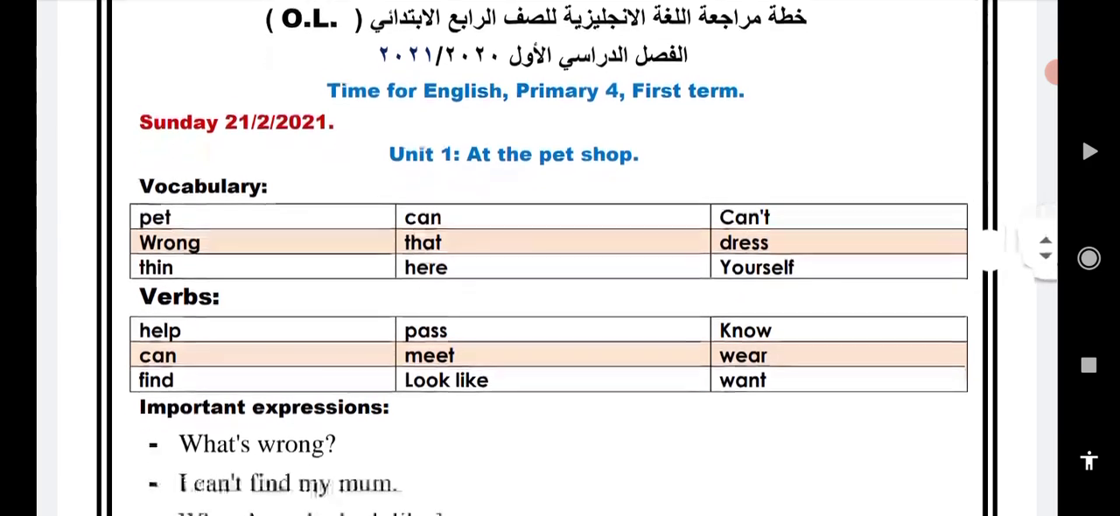
scroll("down", 3)
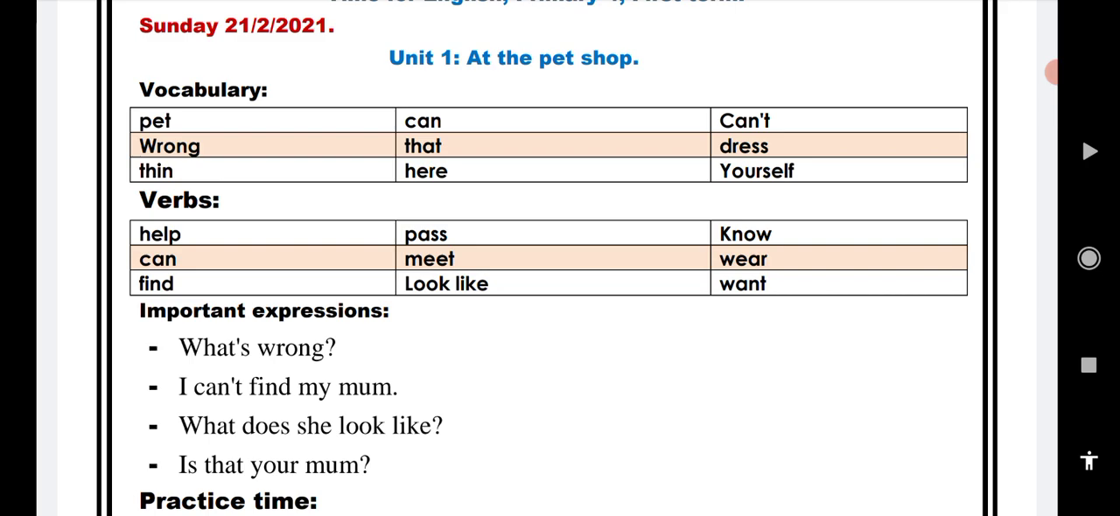
scroll("down", 3)
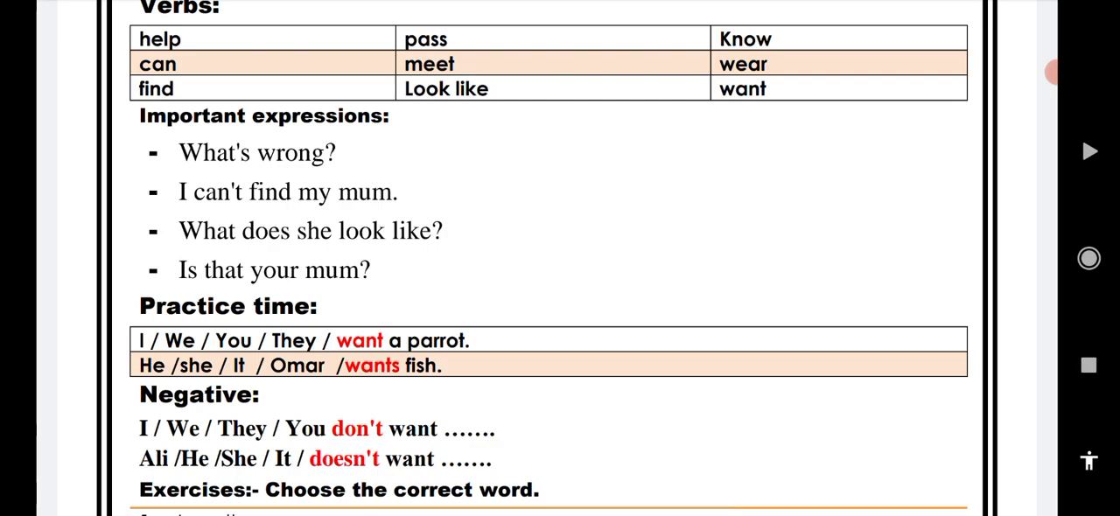
scroll("down", 3)
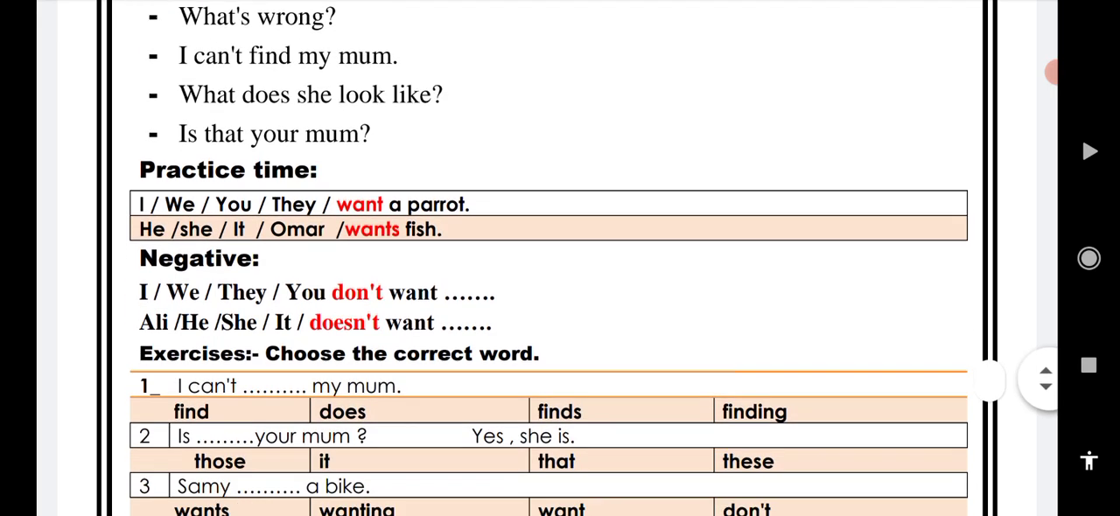
scroll("down", 3)
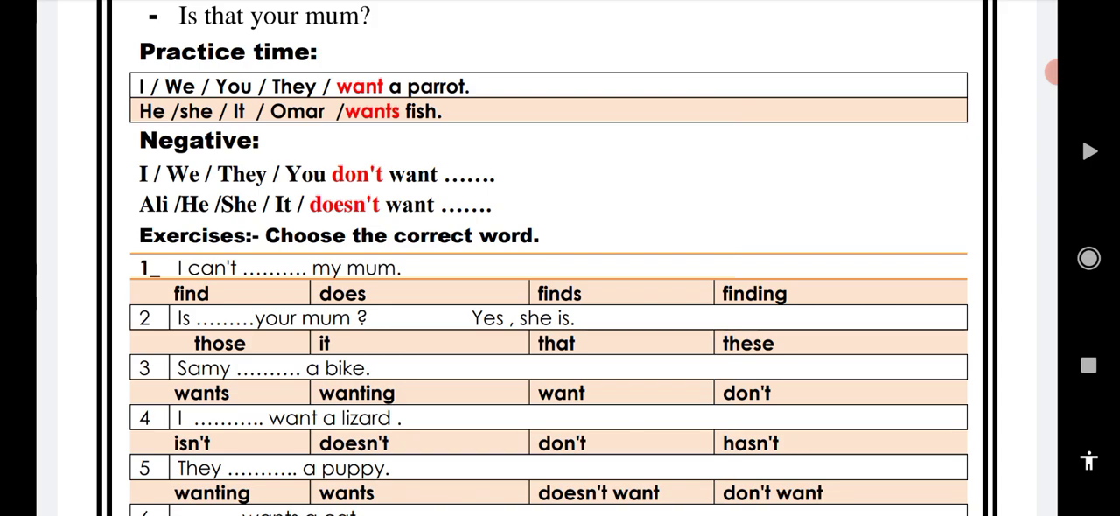
scroll("down", 3)
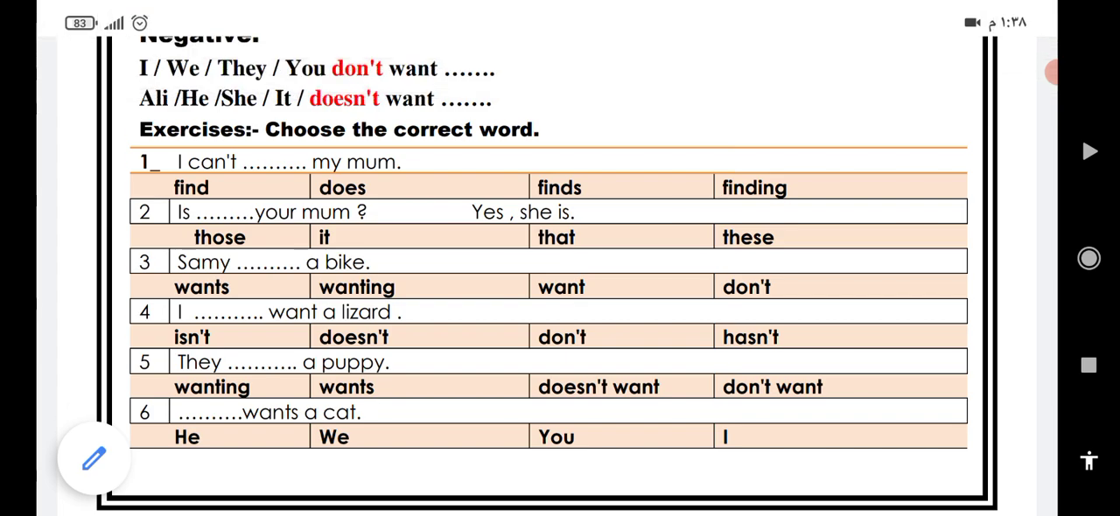
scroll("down", 3)
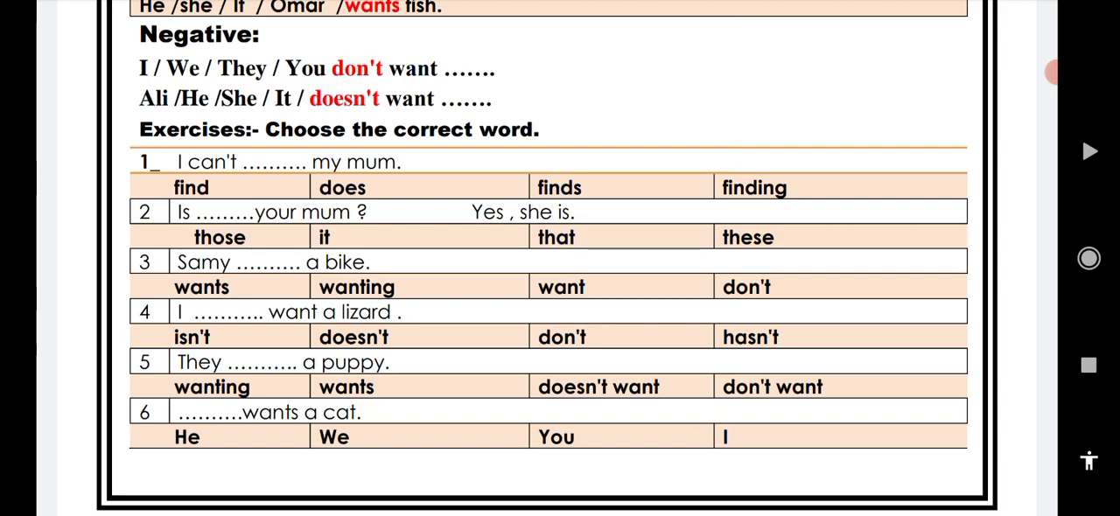
scroll("down", 3)
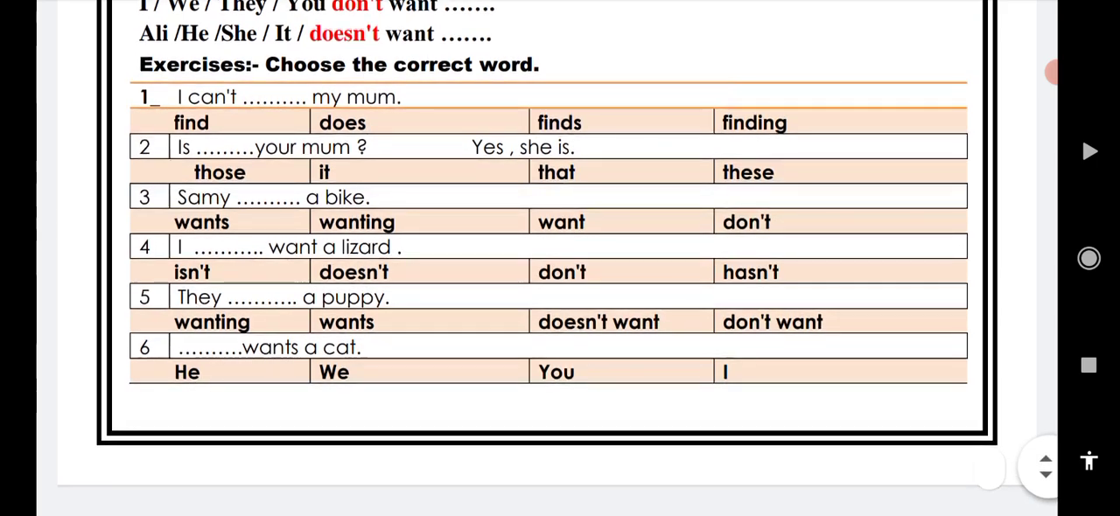